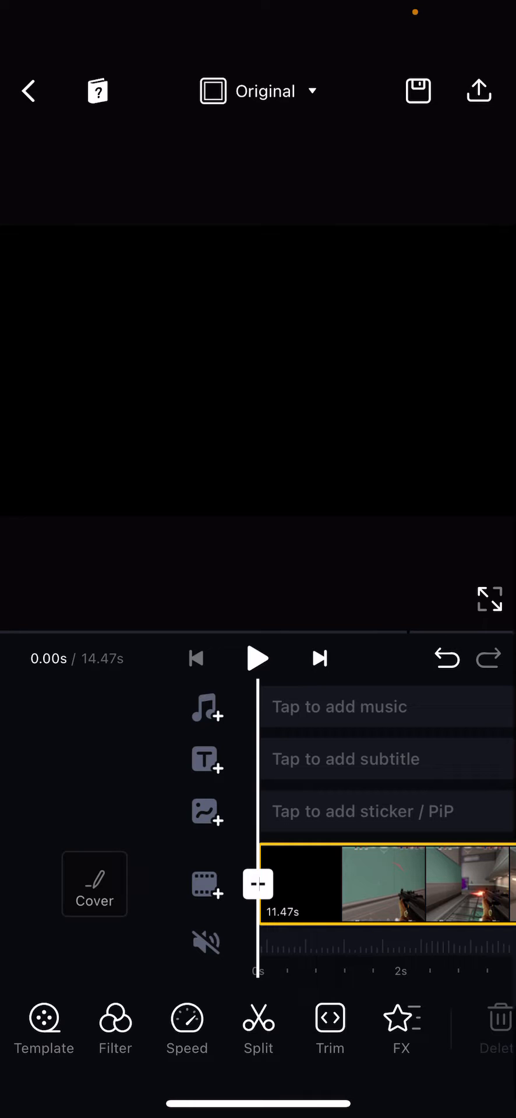
Place the purple CHOOSE memo template from the Memo subtitle styles over the video
click(207, 760)
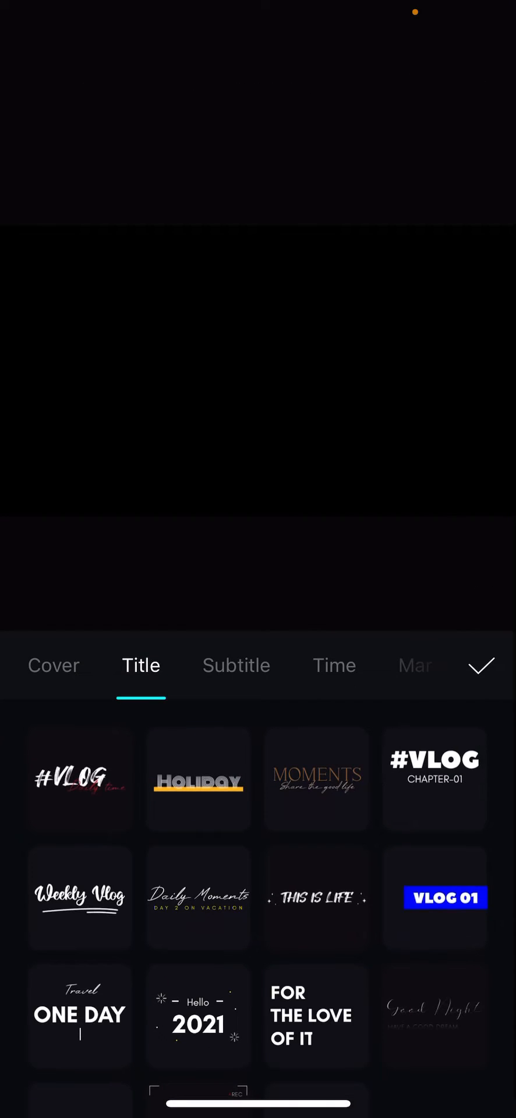
click(333, 665)
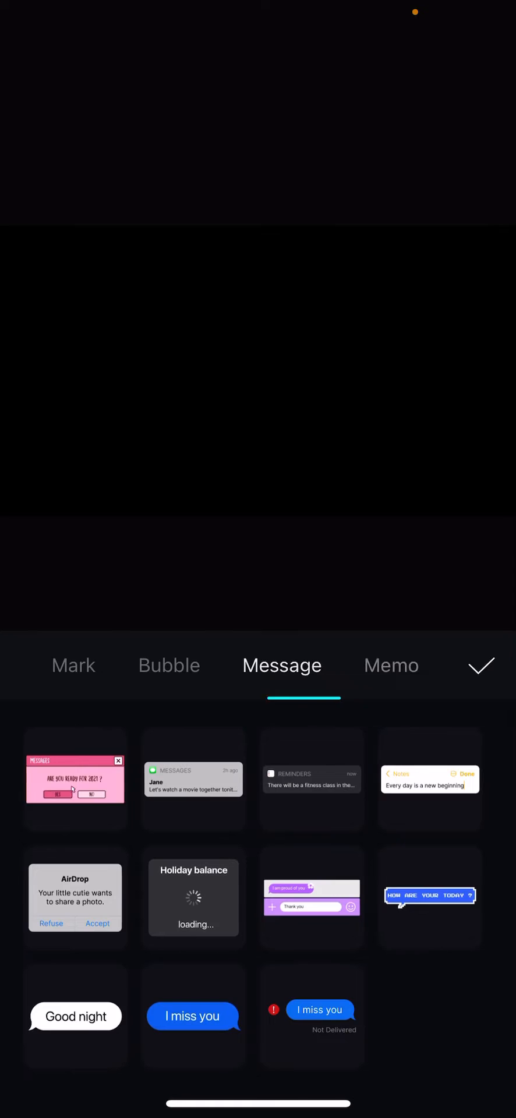
click(391, 665)
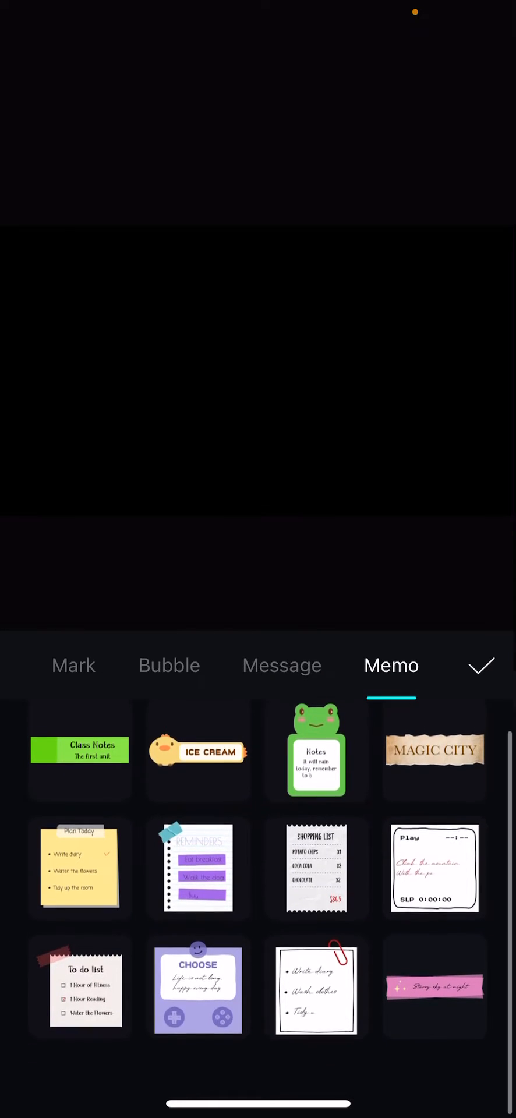
click(197, 990)
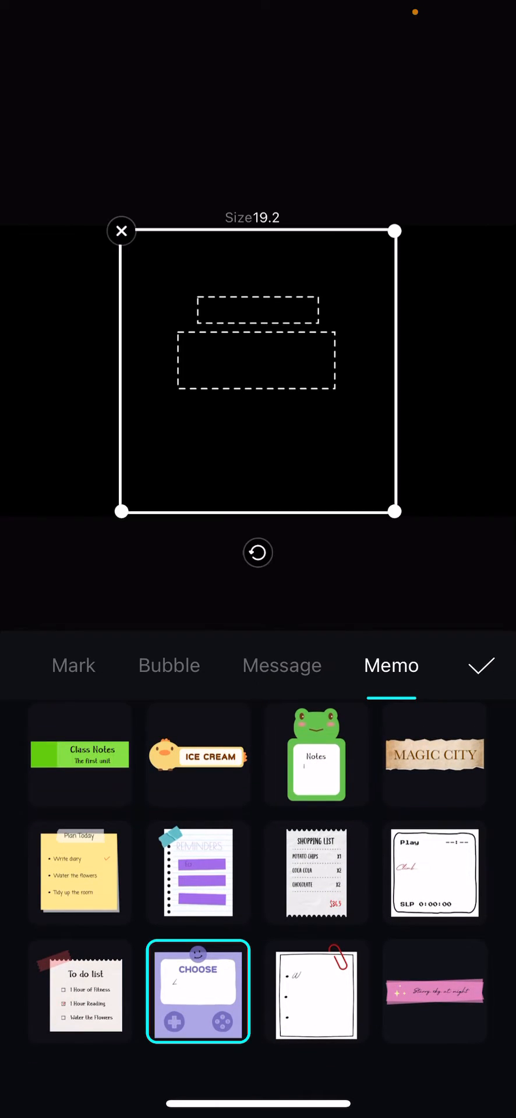
click(197, 992)
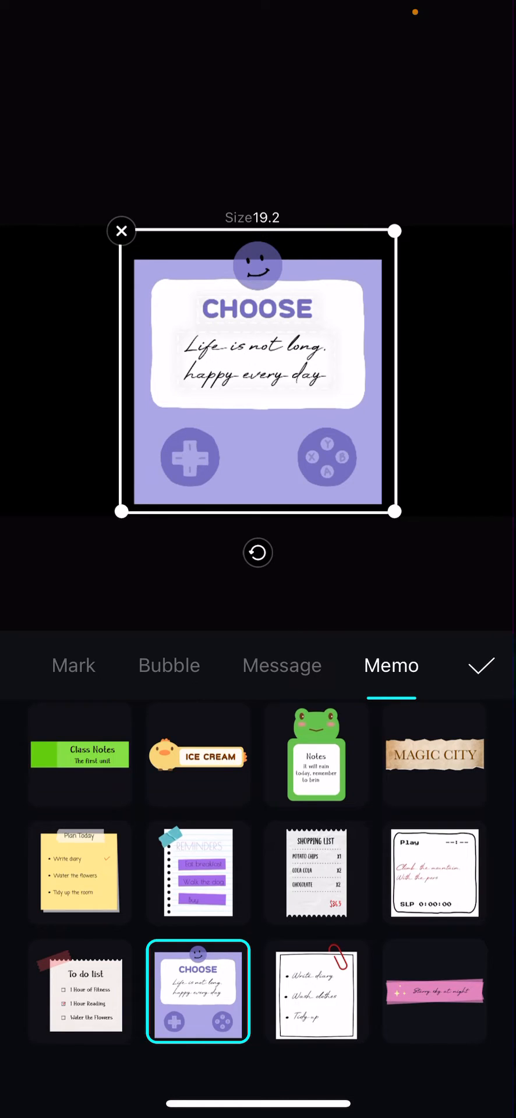
Replace the memo's handwritten body line with 'My first ace in Valorant'
click(255, 359)
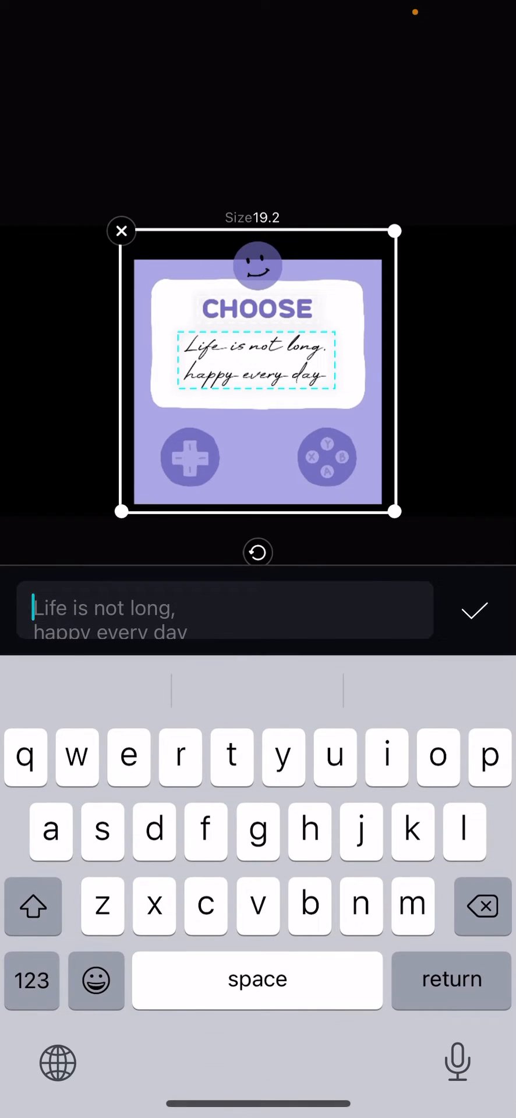
click(33, 905)
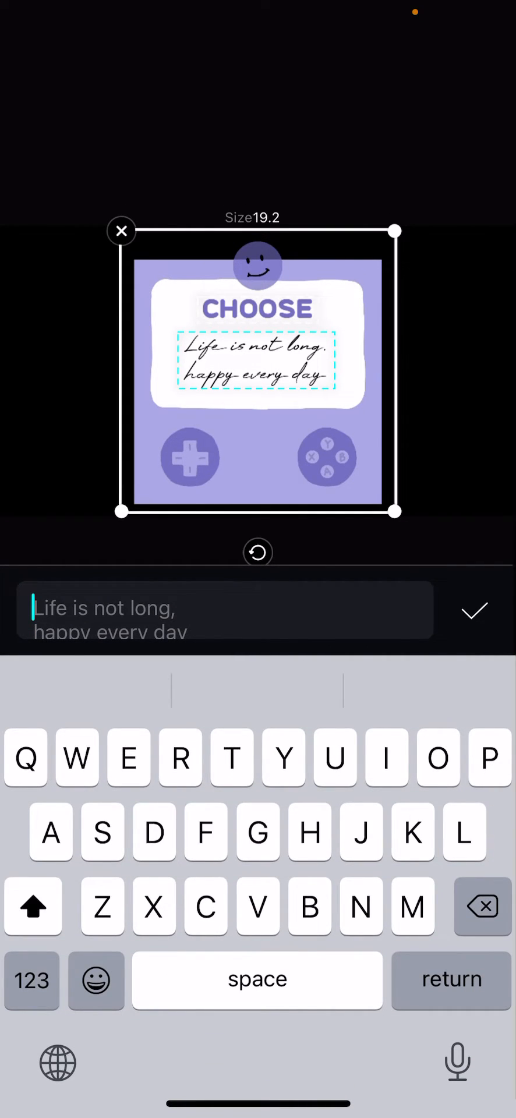
text(My first)
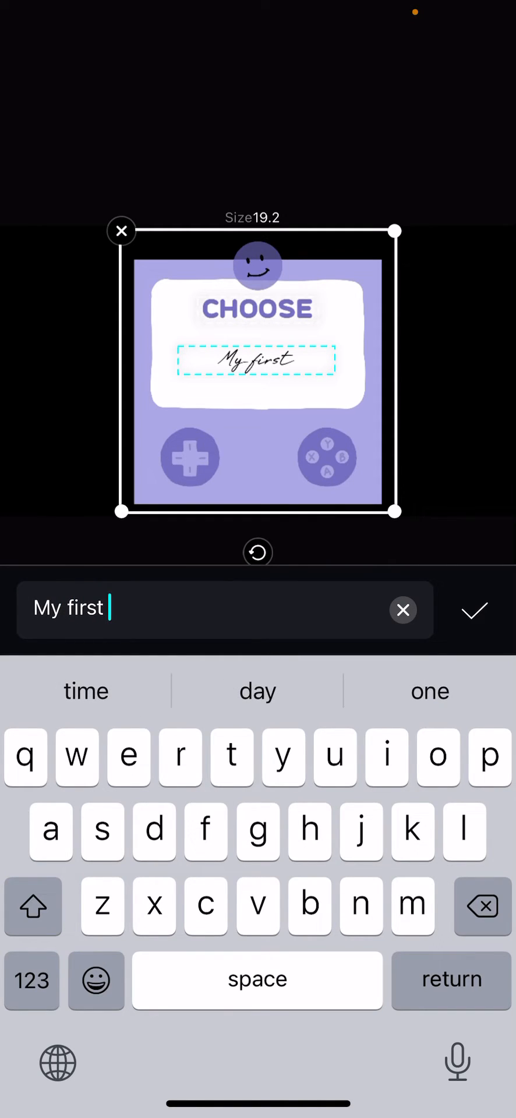
text(ace in)
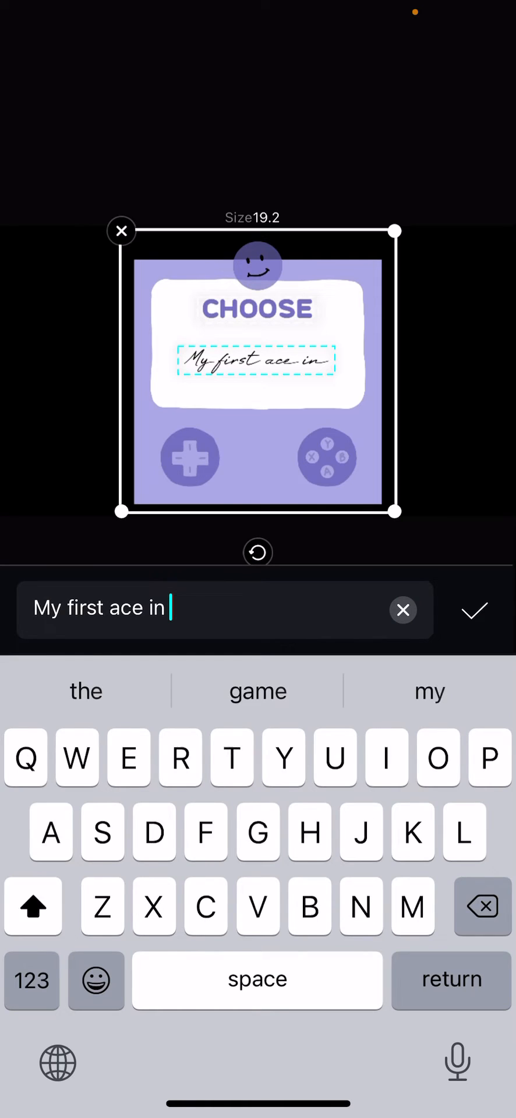
text(Valorant)
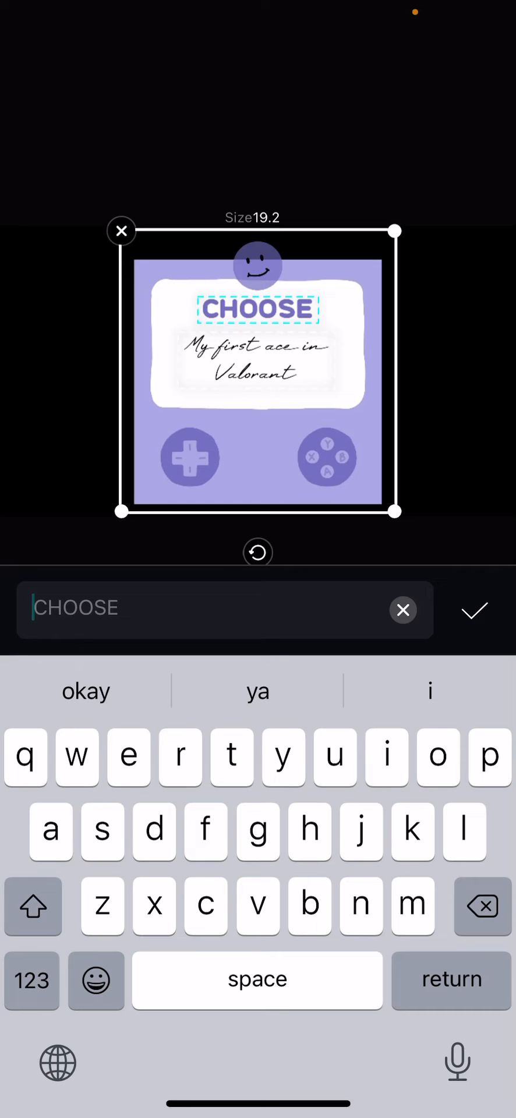
Change the CHOOSE heading to 'THIS IS' and confirm the title
click(403, 610)
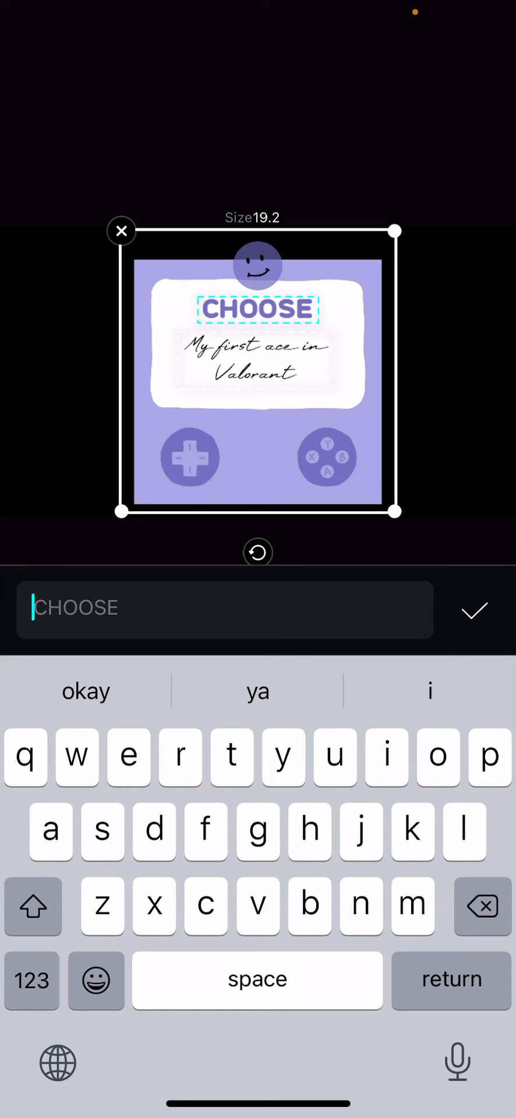
text(this i)
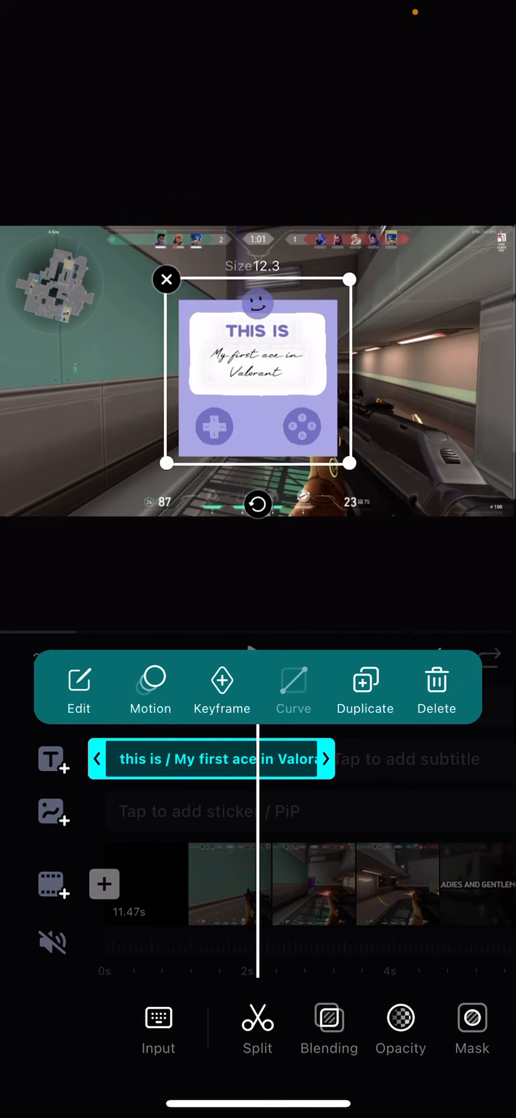
Dismiss the title toolbar, then play and pause the video to preview the memo title
click(166, 279)
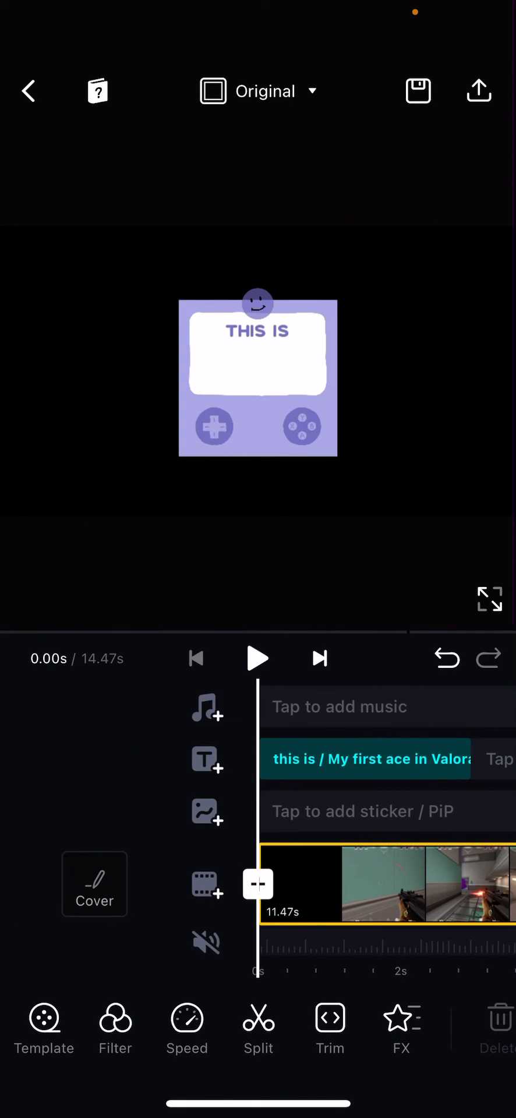
click(258, 658)
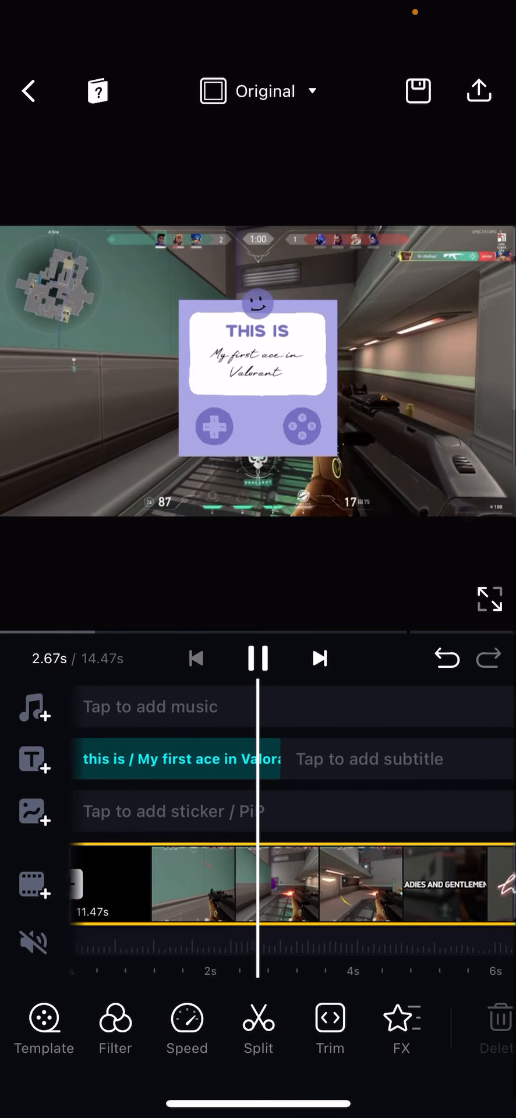
click(257, 658)
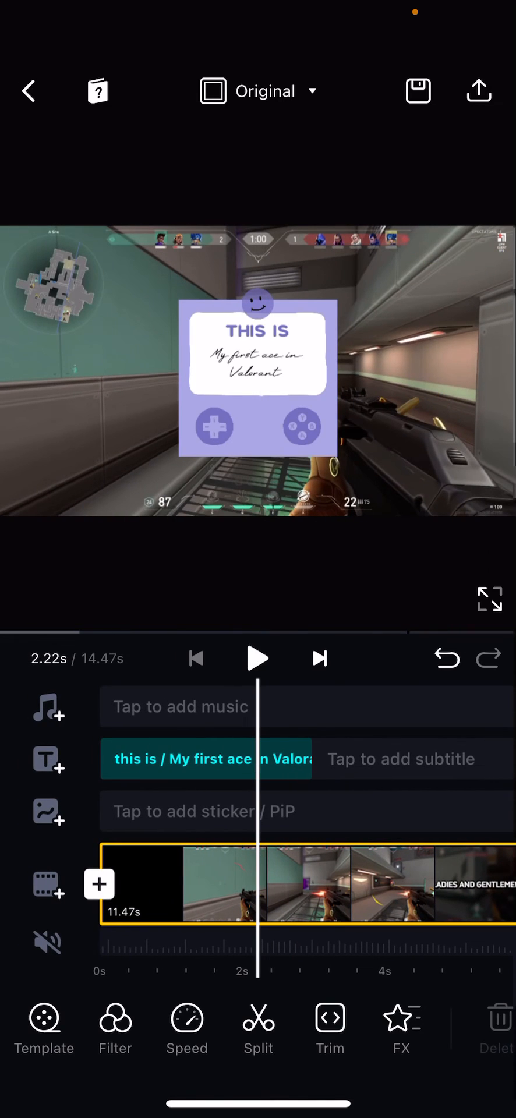